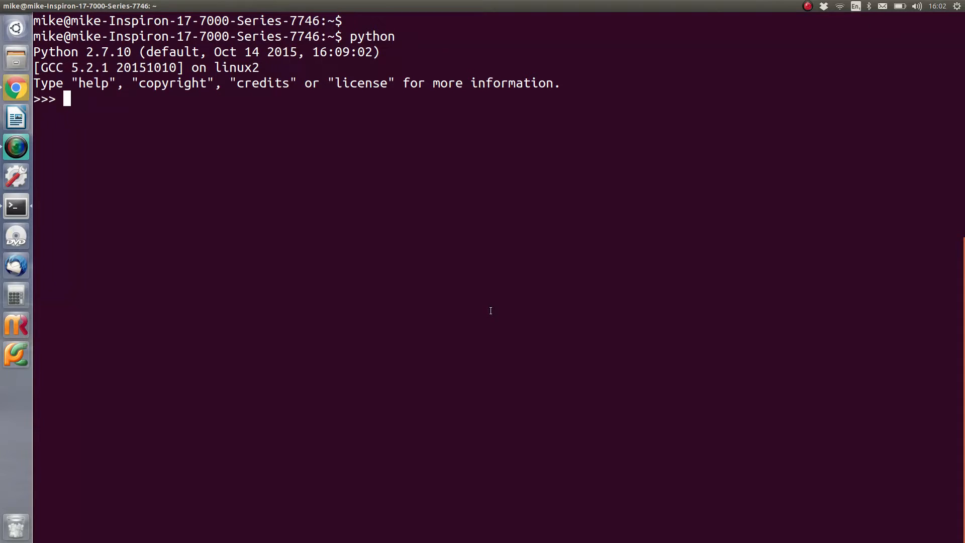
# Enter 1, 2, 3, 1.2 and 2.30004 at the prompt, correcting a mistyped decimal.
pyautogui.write('1')
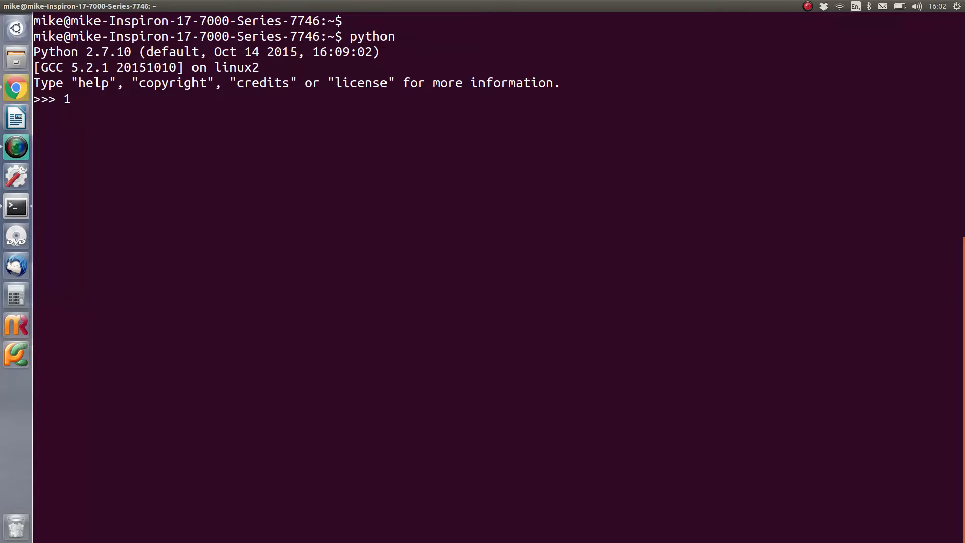
pyautogui.write('.')
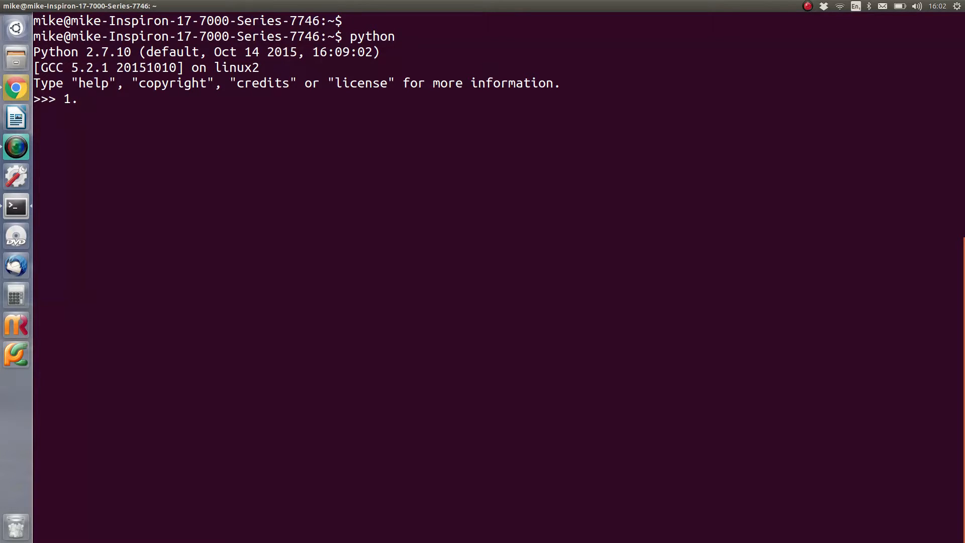
pyautogui.write('01')
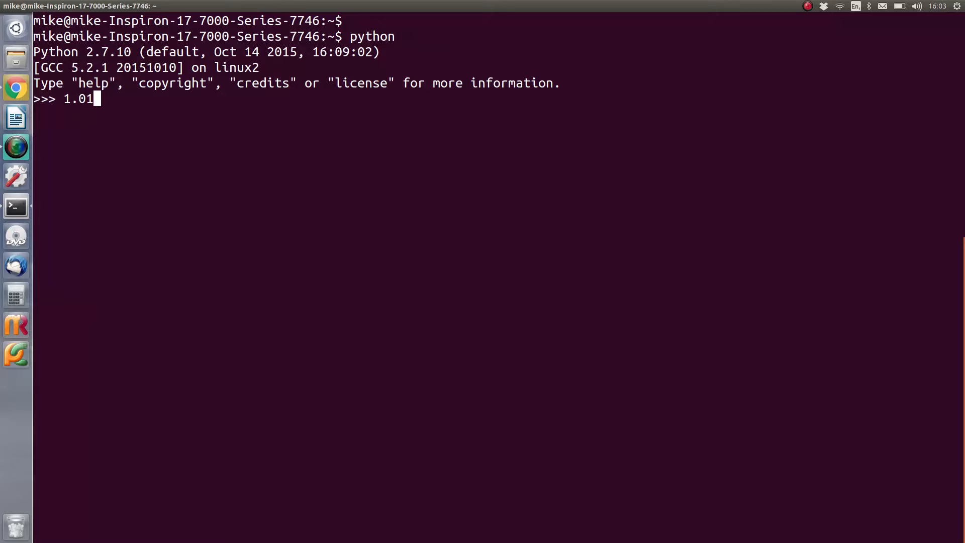
pyautogui.press('BackSpace')
pyautogui.write('2')
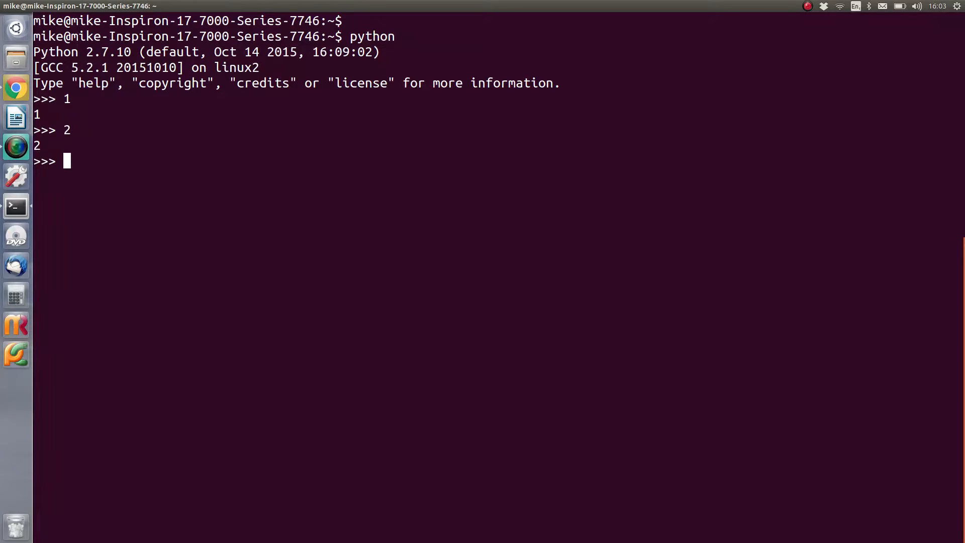
pyautogui.write('3')
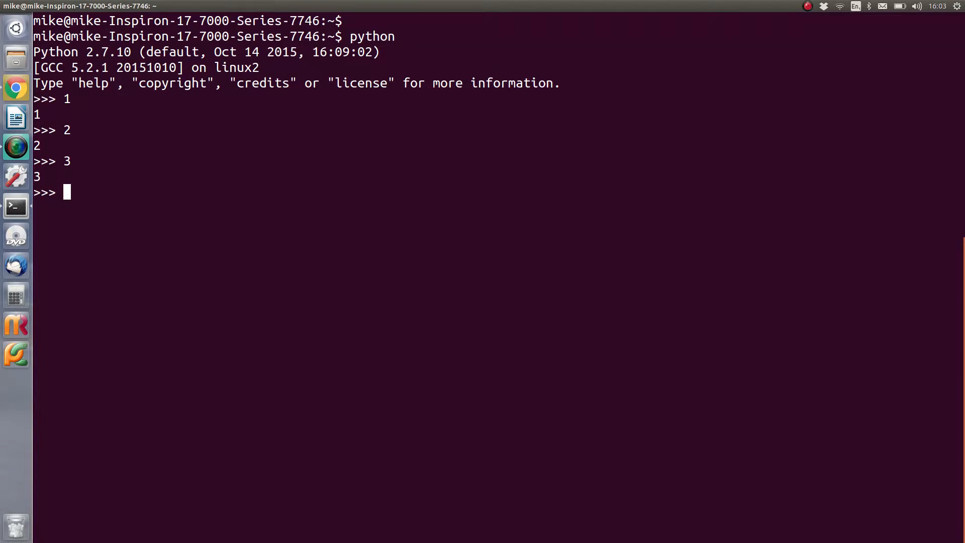
pyautogui.write('1.2')
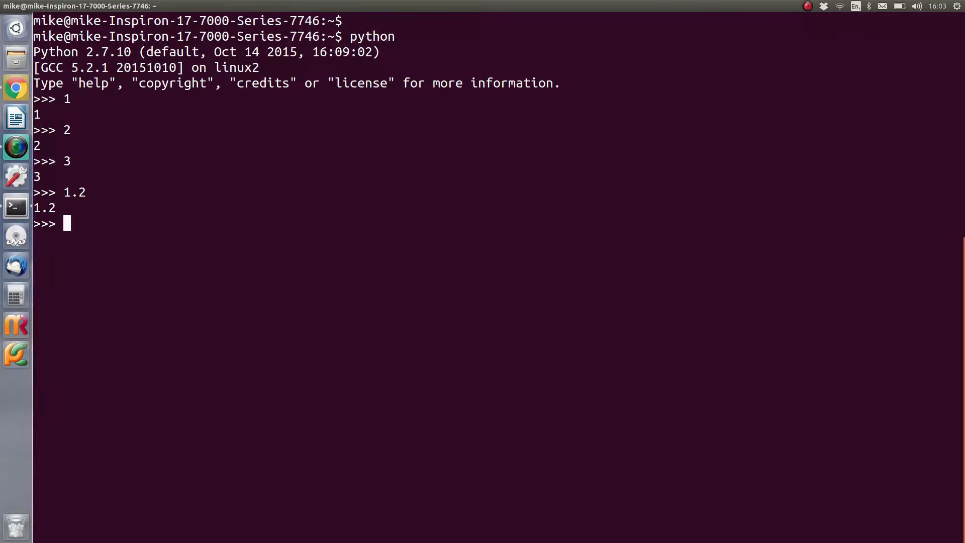
pyautogui.write('2.30004')
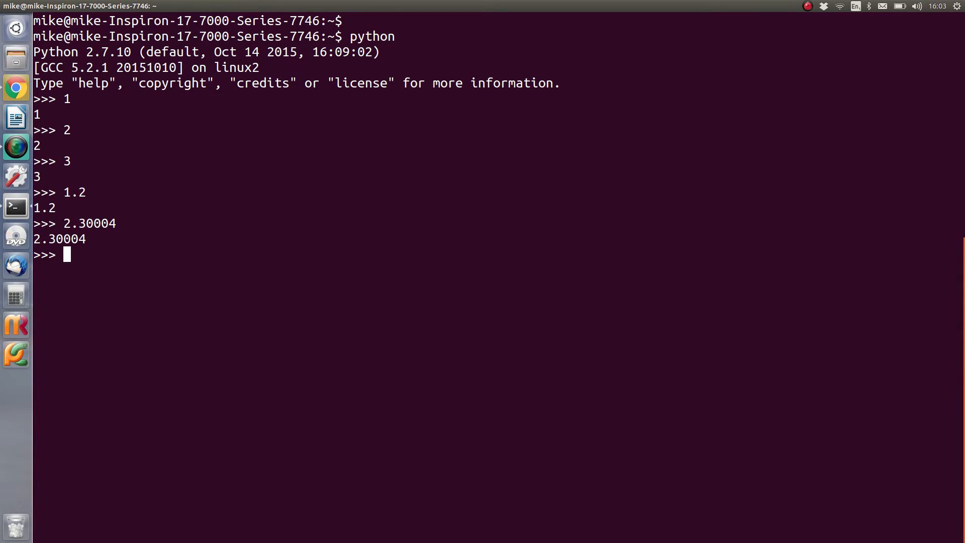
# Run type(1) and type(2.003), getting int and float, then enter 1 x 2 for a SyntaxError.
pyautogui.write('typ')
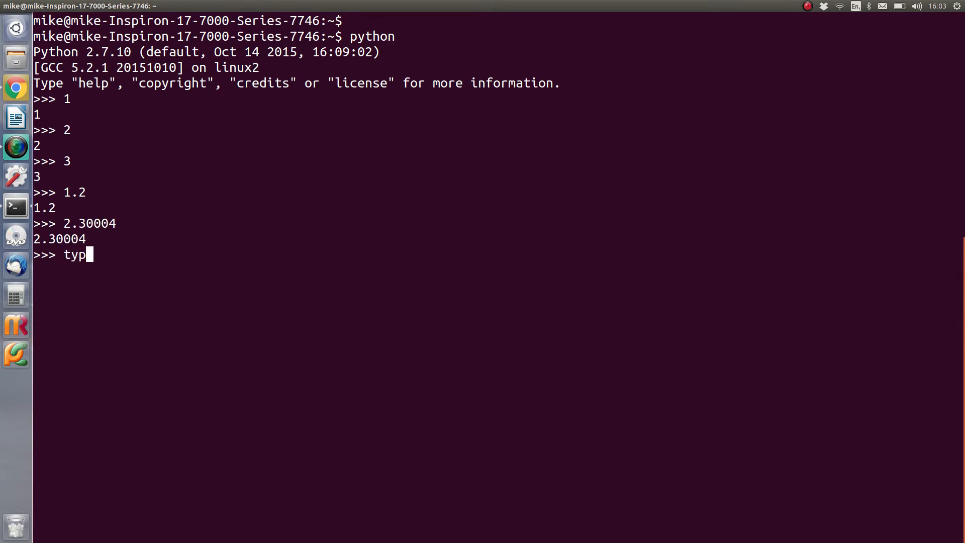
pyautogui.write('e(1)')
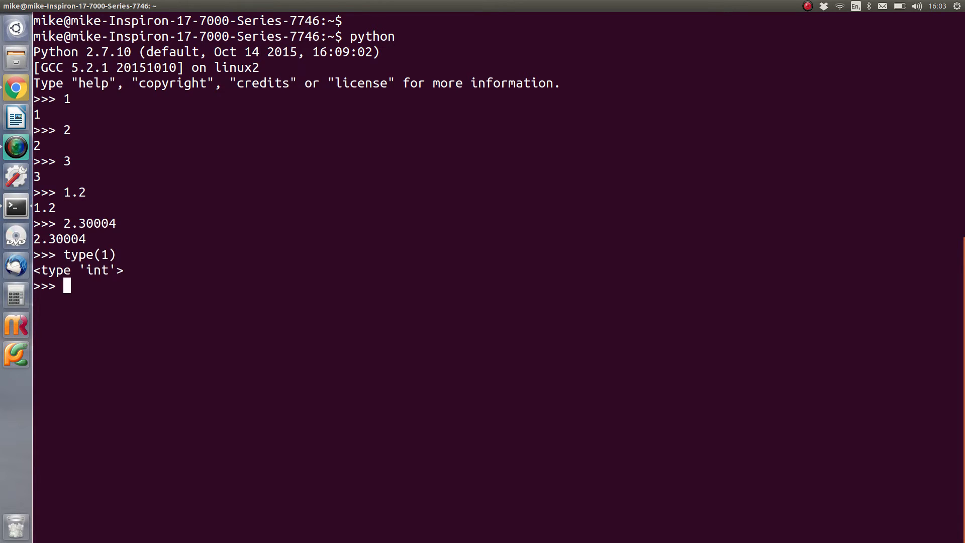
pyautogui.write('type()')
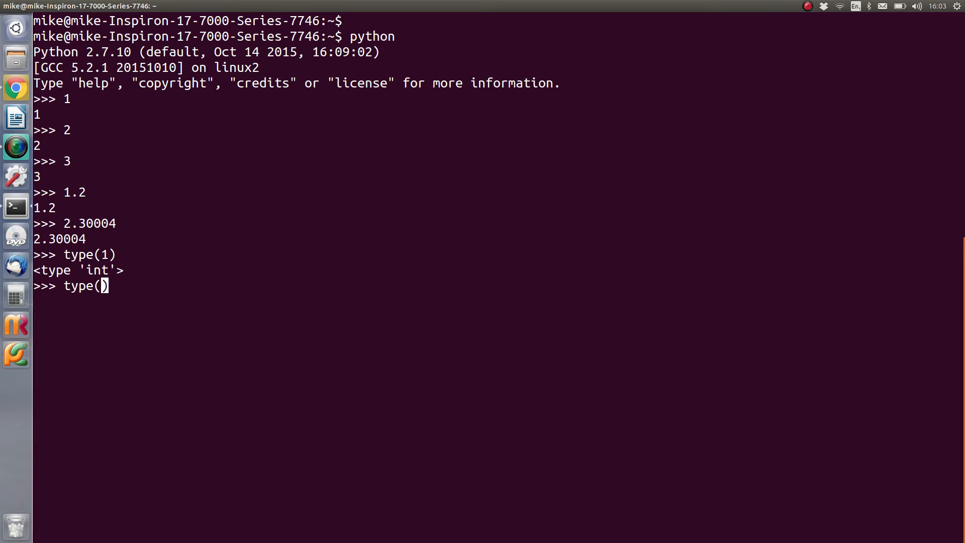
pyautogui.write('2.0')
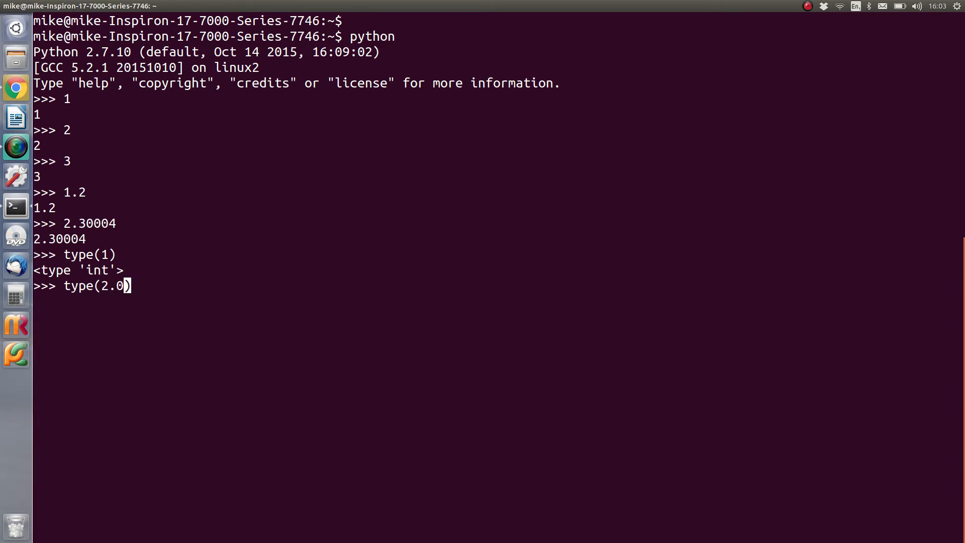
pyautogui.write('03')
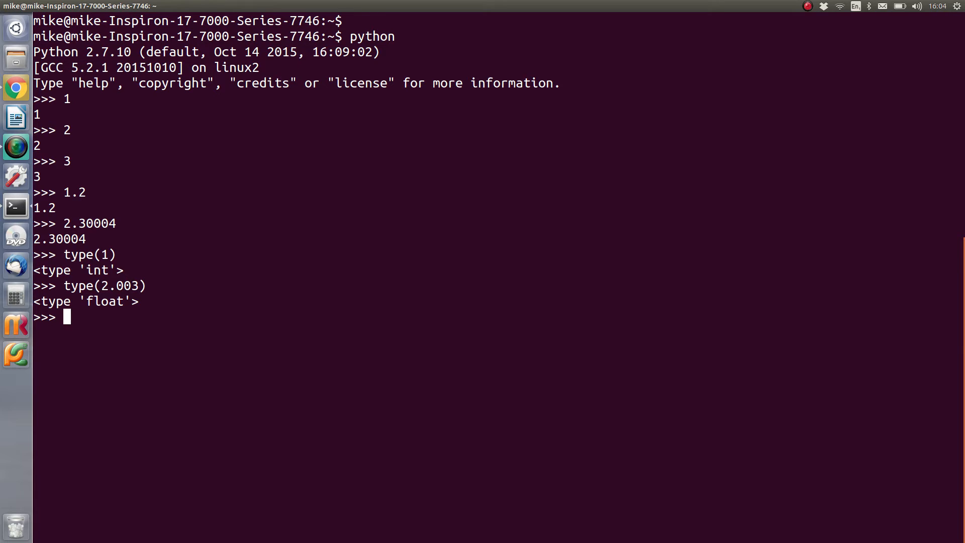
pyautogui.write('1 x 2')
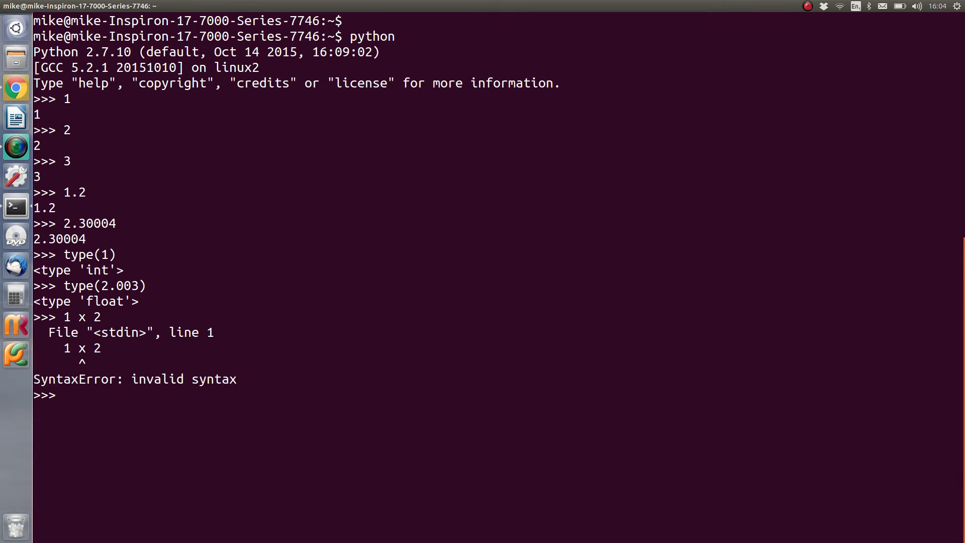
# Evaluate 1 * 2, 2 * 2 and 2.2 * 2, returning 2, 4 and 4.4.
pyautogui.write('1')
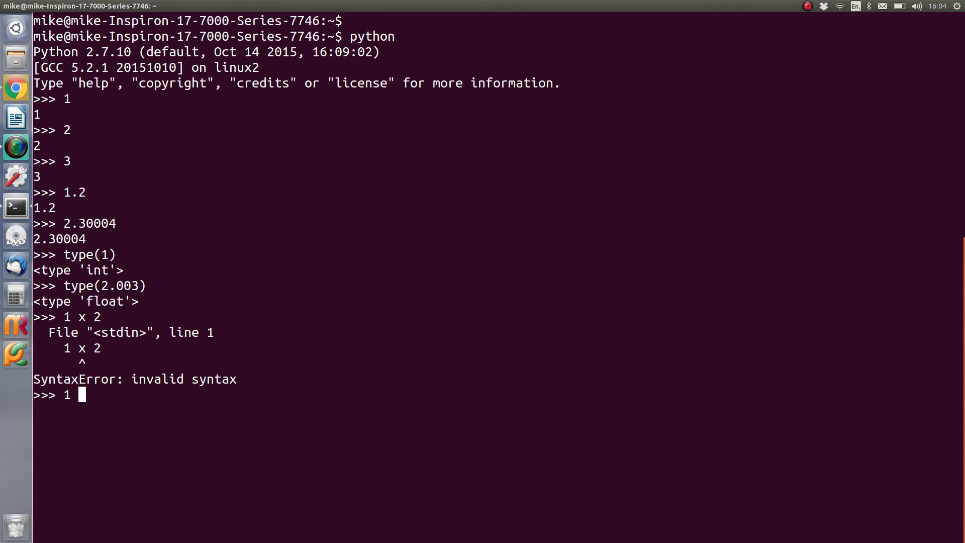
pyautogui.write('*')
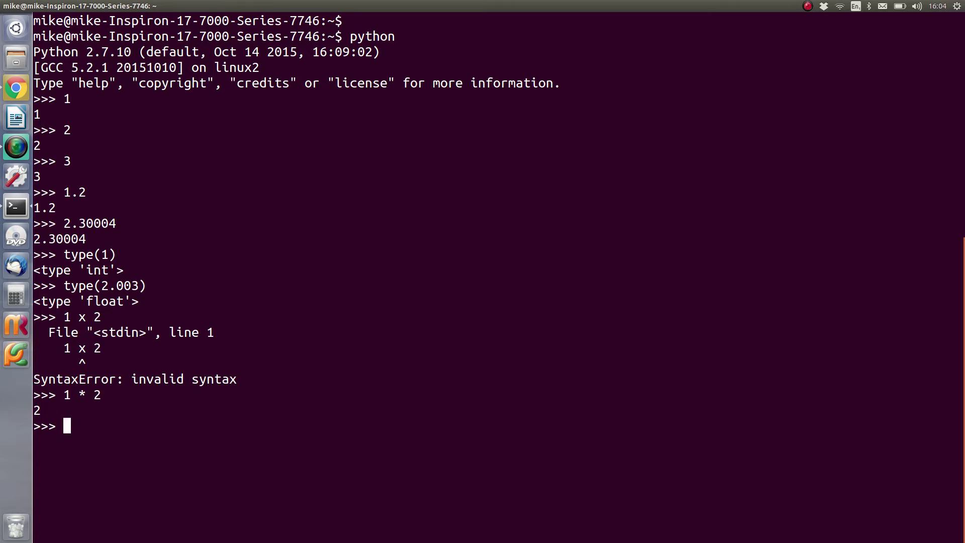
pyautogui.write('1 * 2')
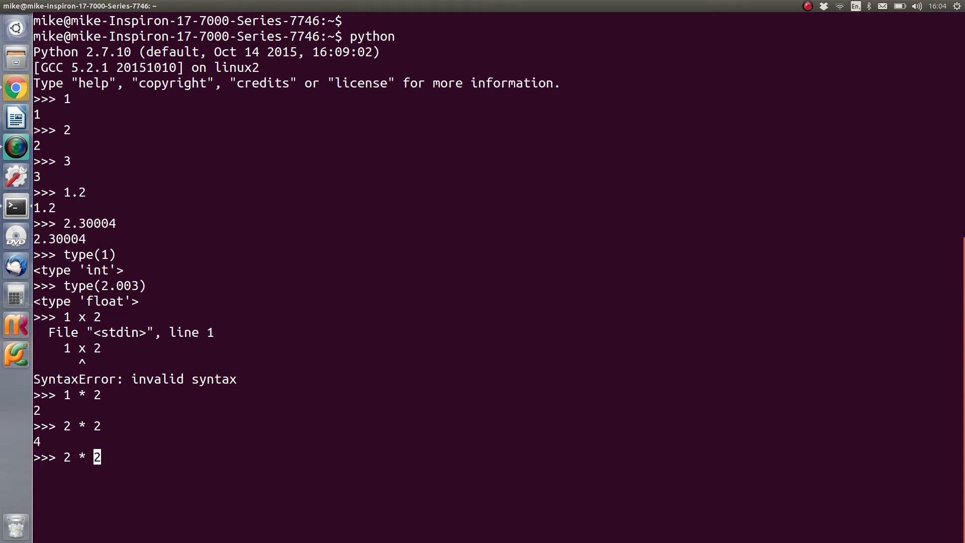
pyautogui.write('.')
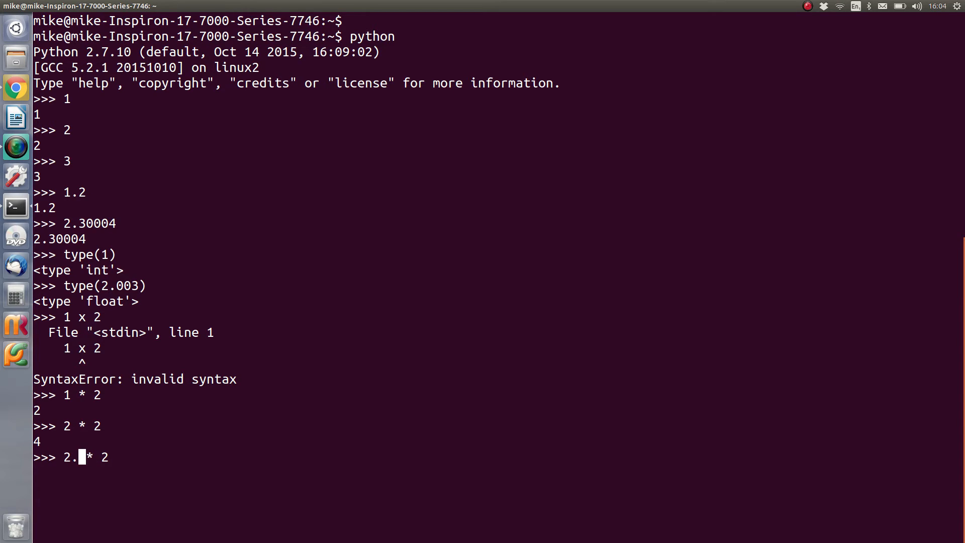
pyautogui.write('2')
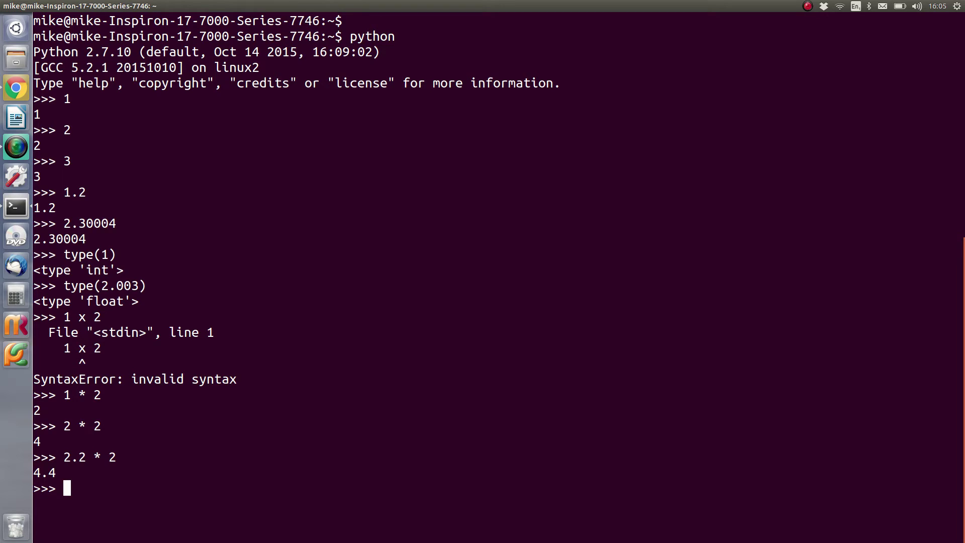
pyautogui.write('2.2 * 2')
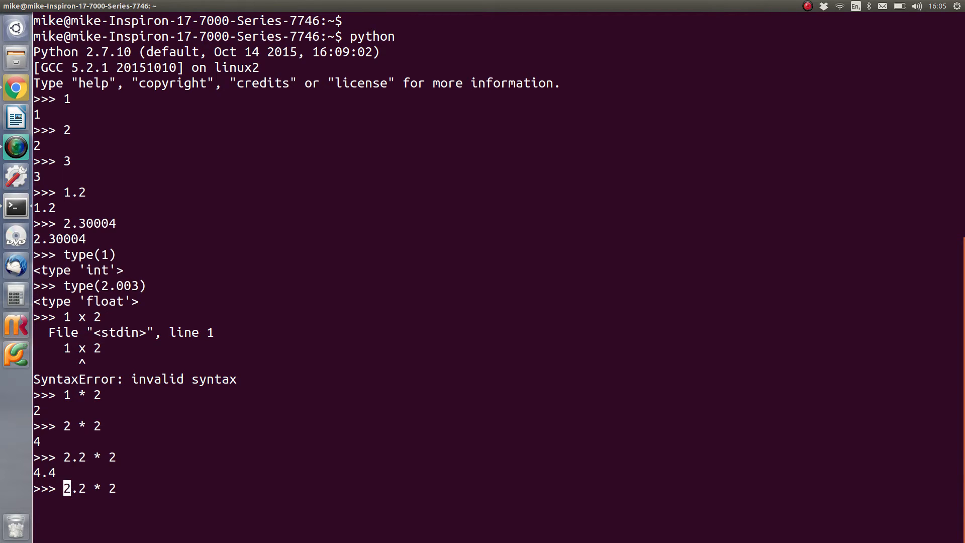
# Evaluate int(2.2 * 2) to get 4, then type(int(2.2 * 2)) to get int.
pyautogui.write('int(')
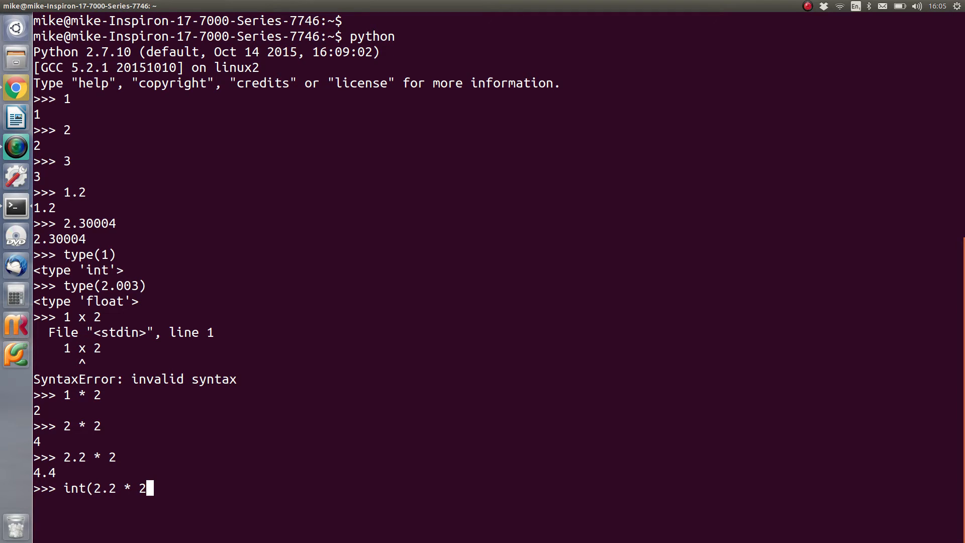
pyautogui.write(')')
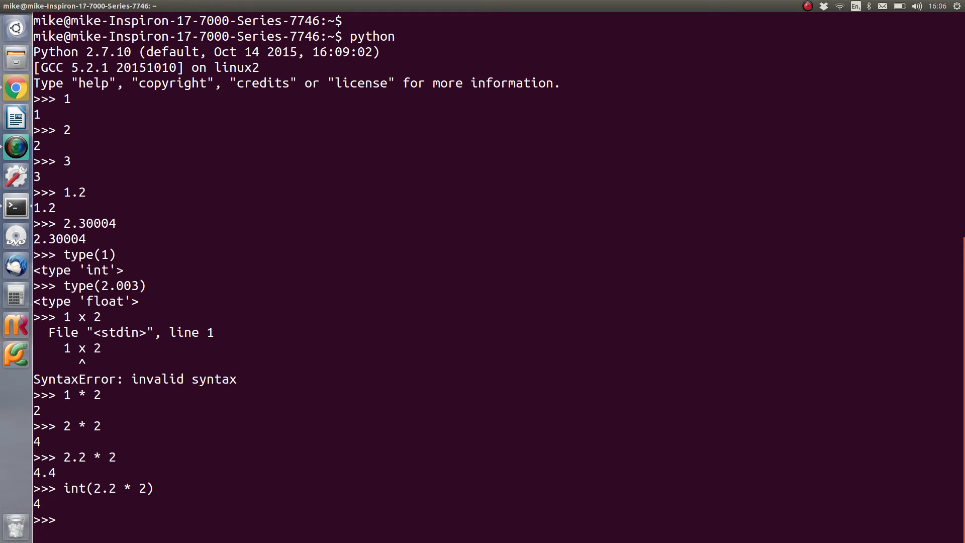
pyautogui.write('int(2.2 * 2)')
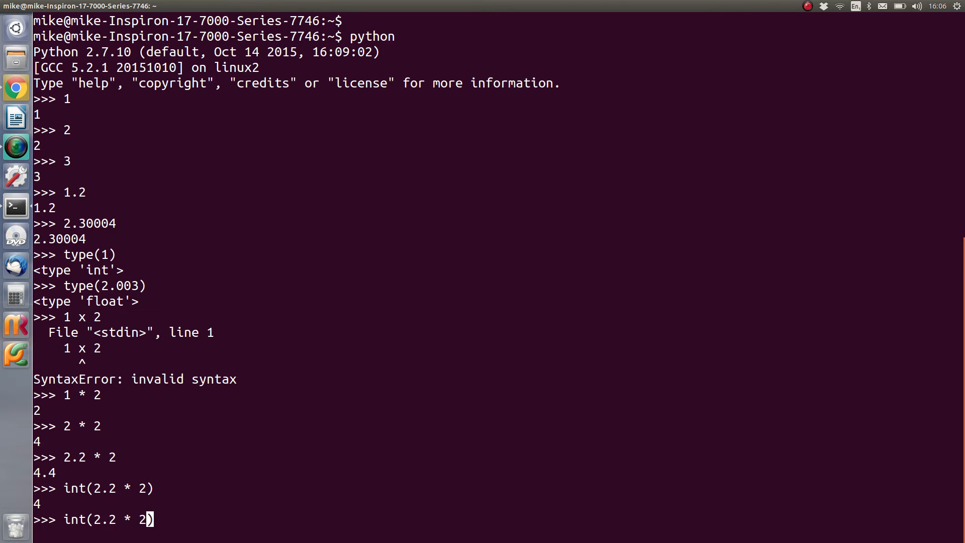
pyautogui.write('type(')
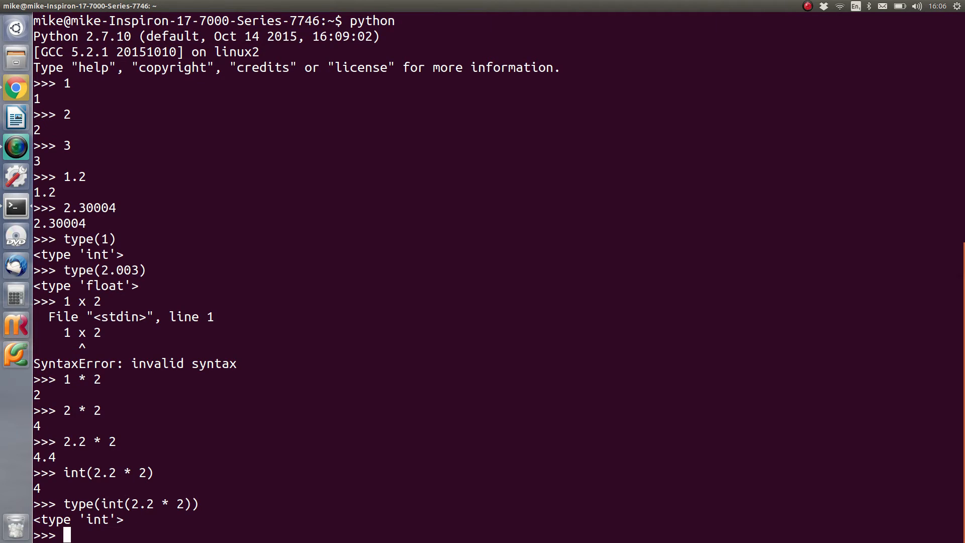
# Evaluate float(2 * 2), returning 4.0, and int(2.2), returning 2.
pyautogui.write('type(int(2.2 * 2))')
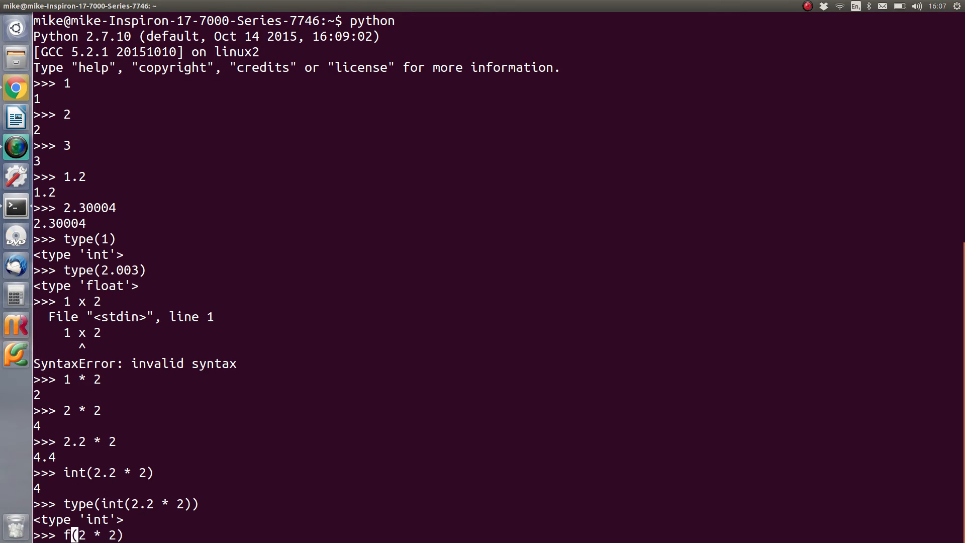
pyautogui.write('loat')
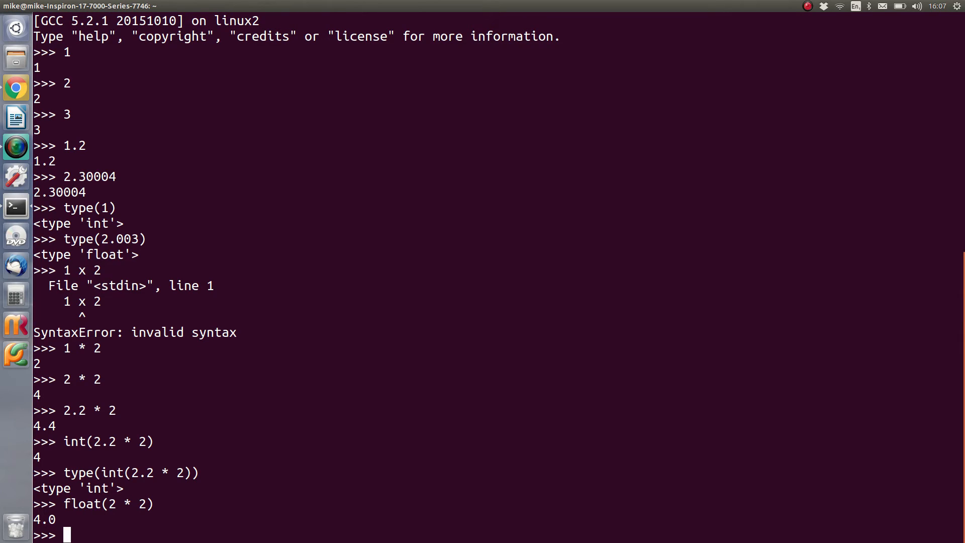
pyautogui.write('int')
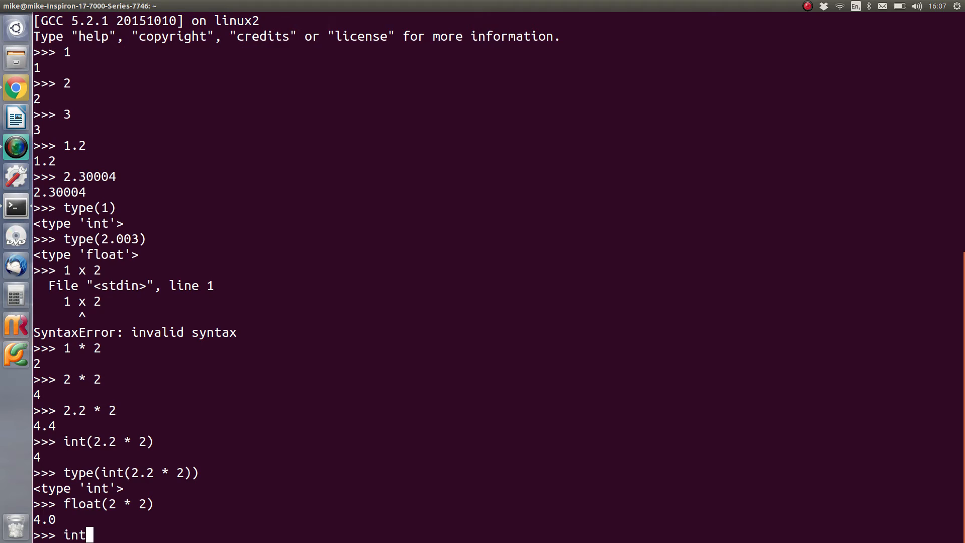
pyautogui.write('(')
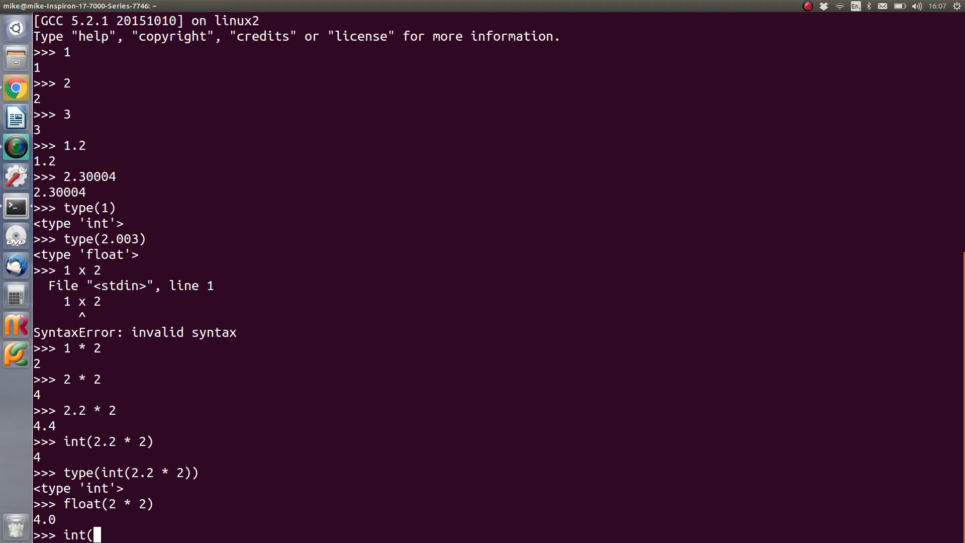
pyautogui.write('2.2)')
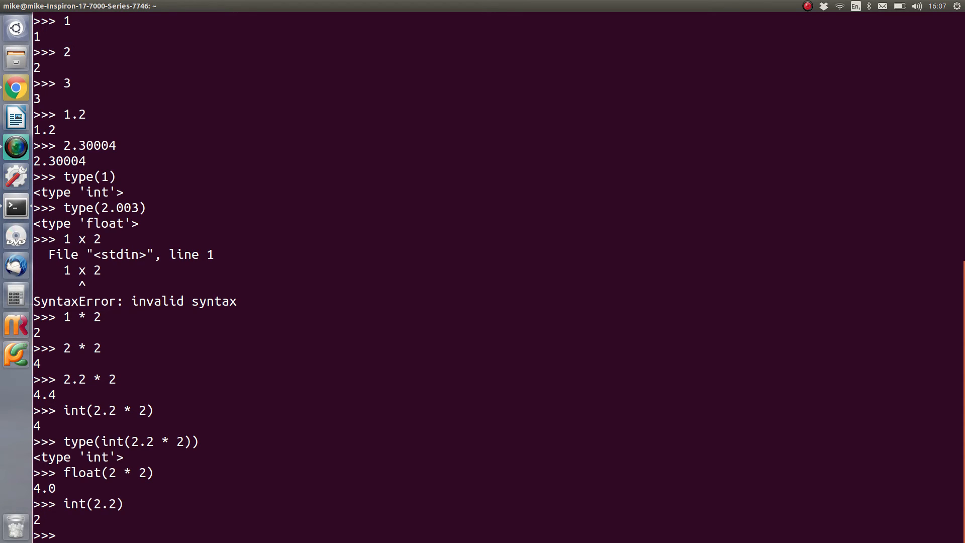
# Evaluate float(2) to get 2.0, then begin a line starting with 'mile'.
pyautogui.write('float(')
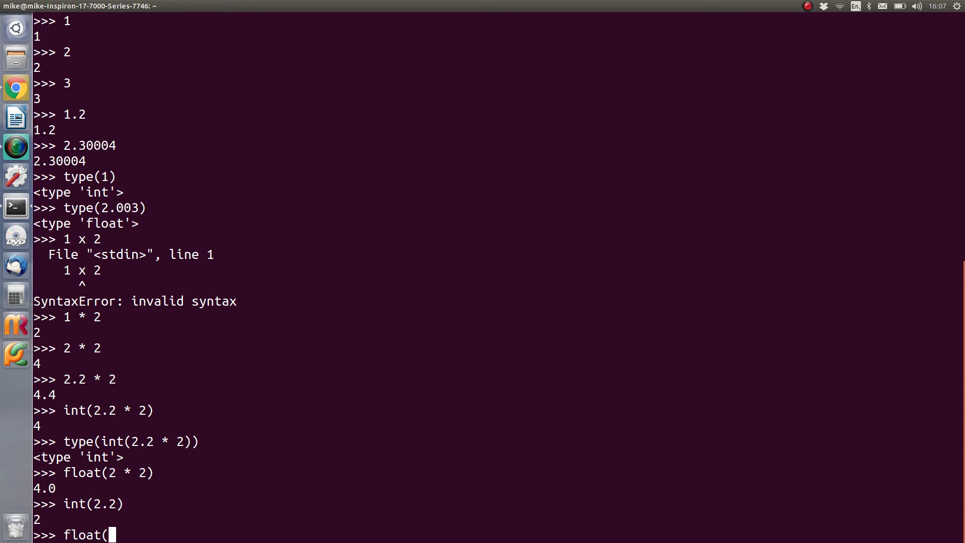
pyautogui.write('2)')
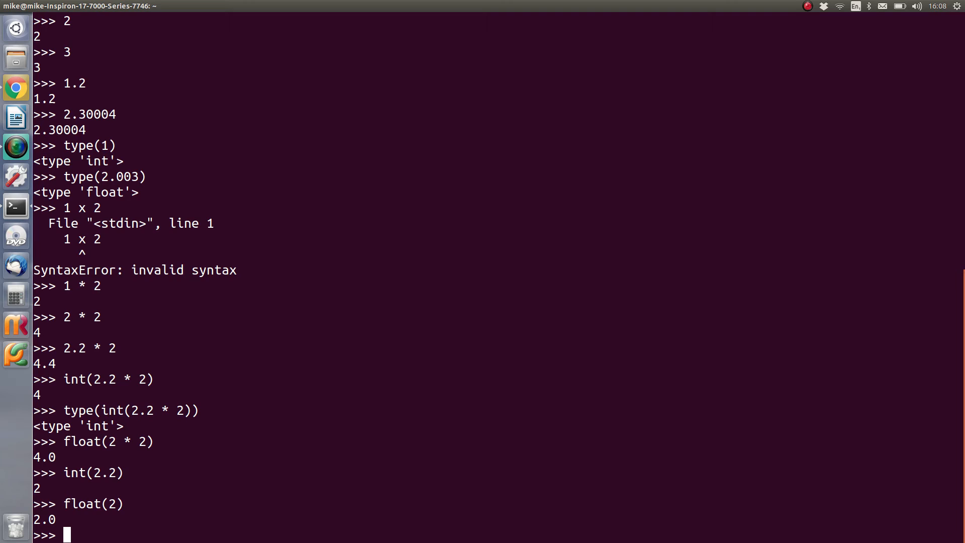
pyautogui.write('mile')
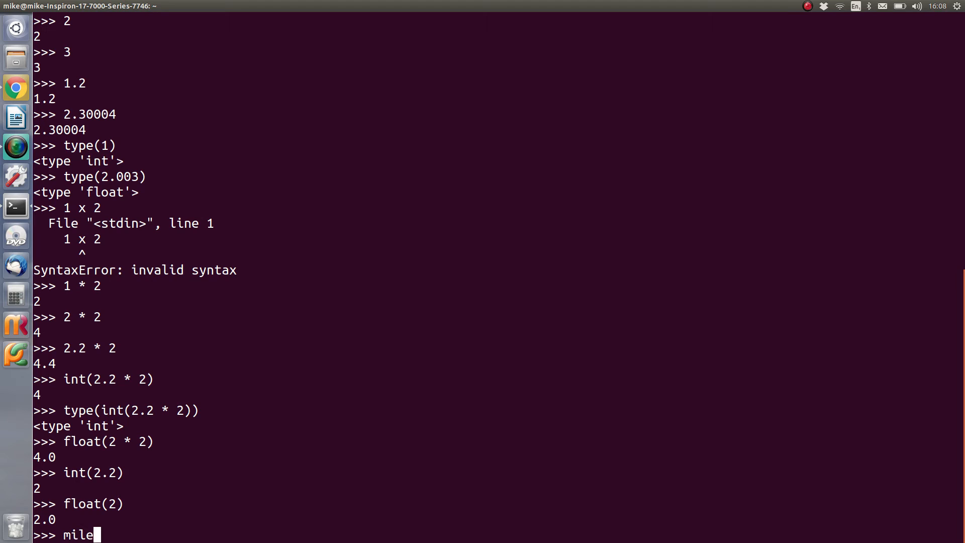
# Assign miles = 2.3 and echo miles back, then start a line with 'd'.
pyautogui.write('s =')
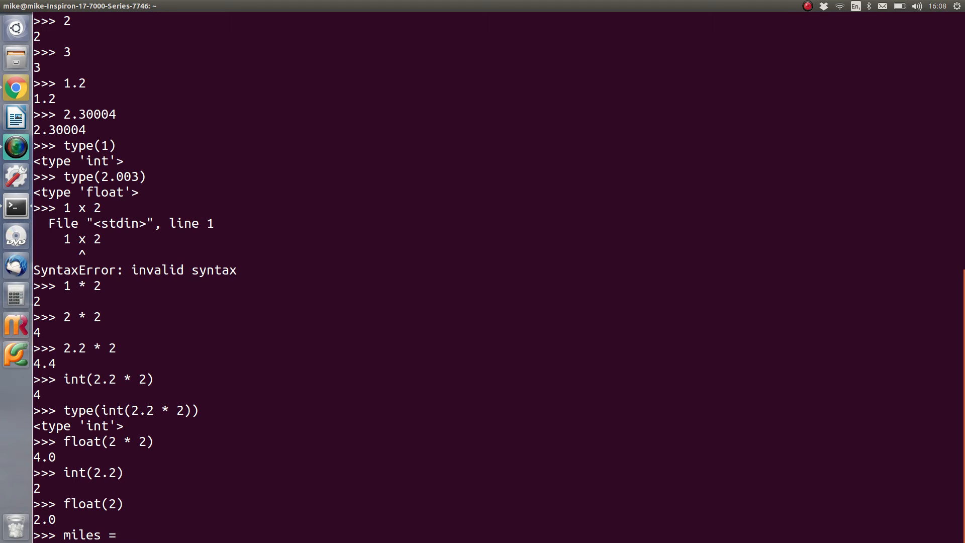
pyautogui.write('2.')
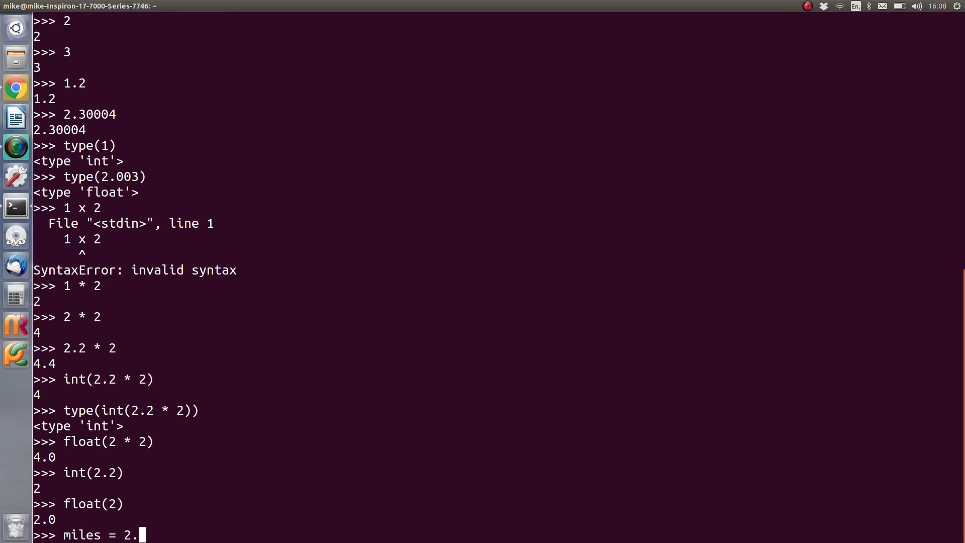
pyautogui.press('Return')
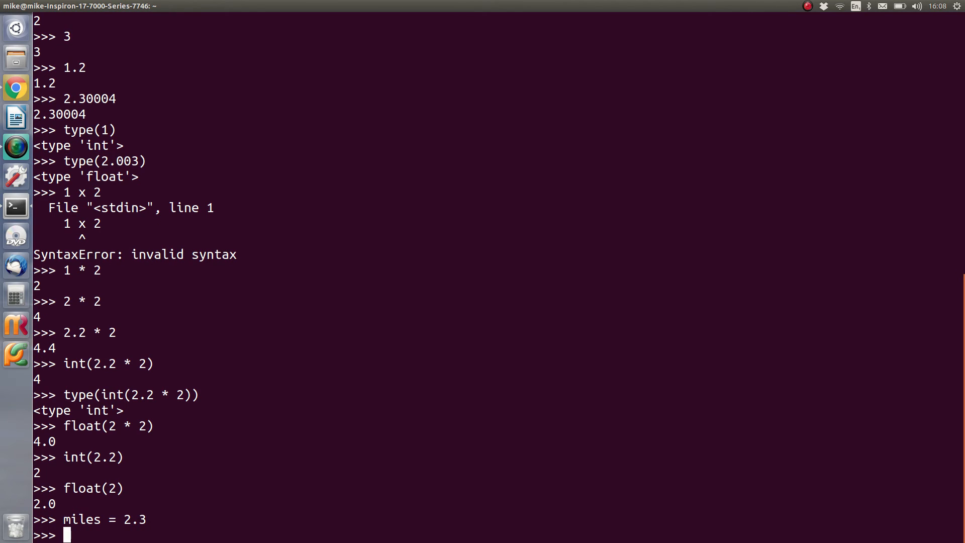
pyautogui.write('miles')
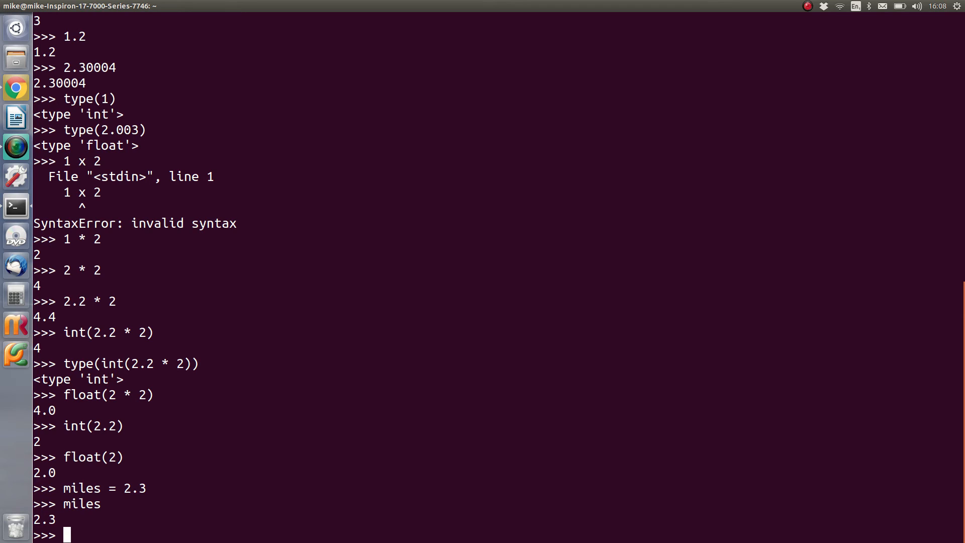
pyautogui.write('d')
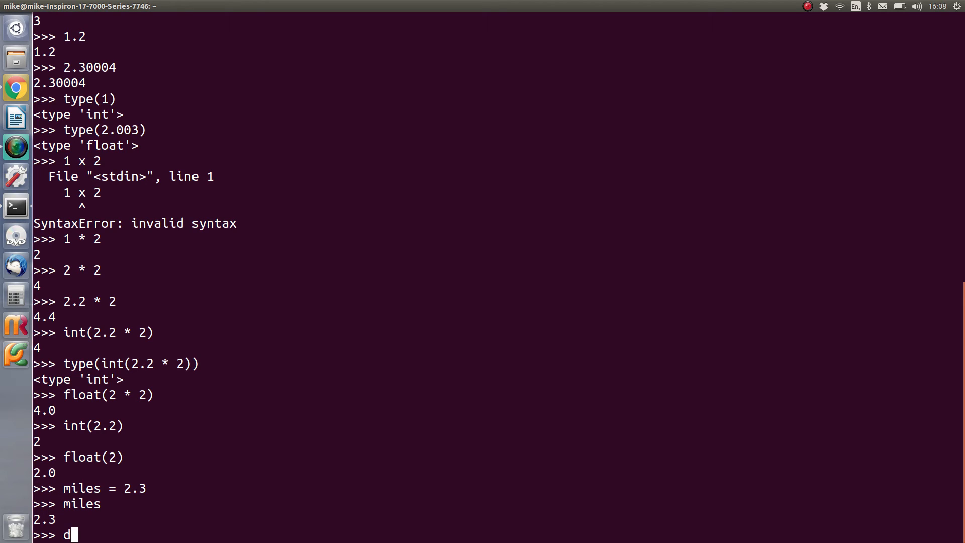
# Assign days = 2, then begin typing 'dista' on the next line.
pyautogui.write('ays =')
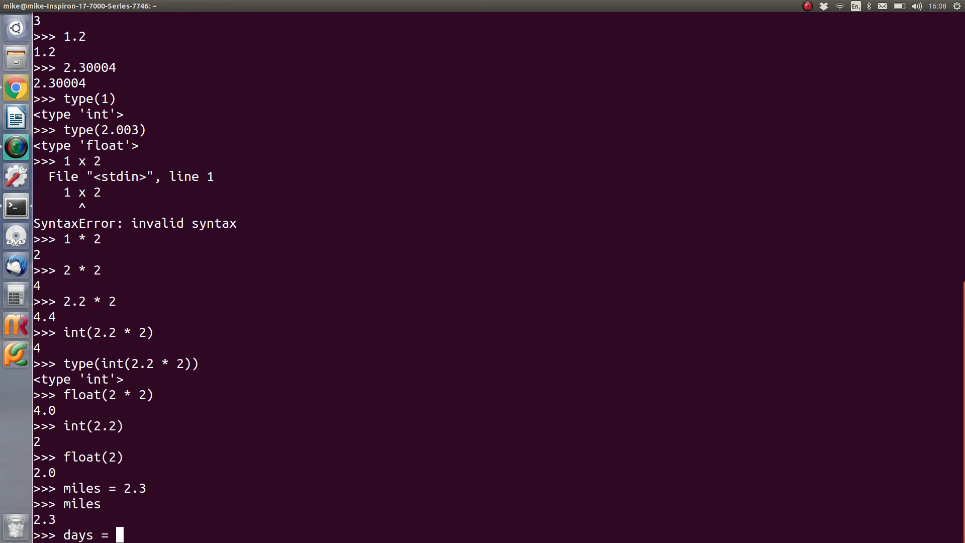
pyautogui.write('2')
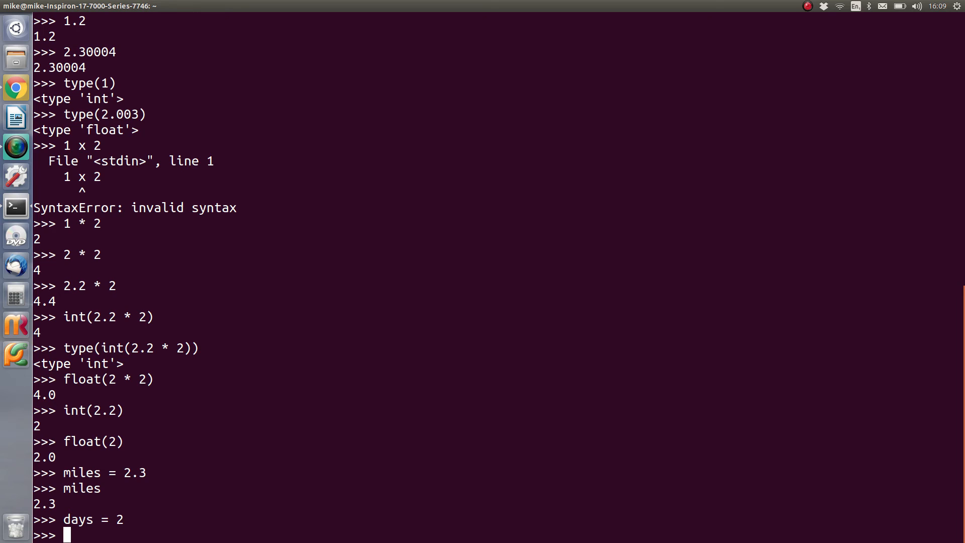
pyautogui.write('dista')
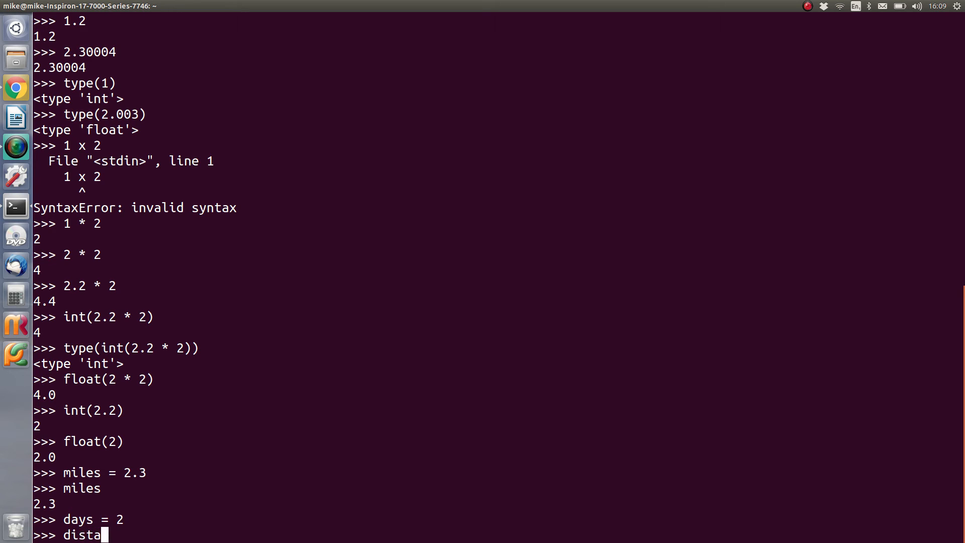
# Assign distance = miles * days, then type 'distance' on a new line.
pyautogui.write('nce =')
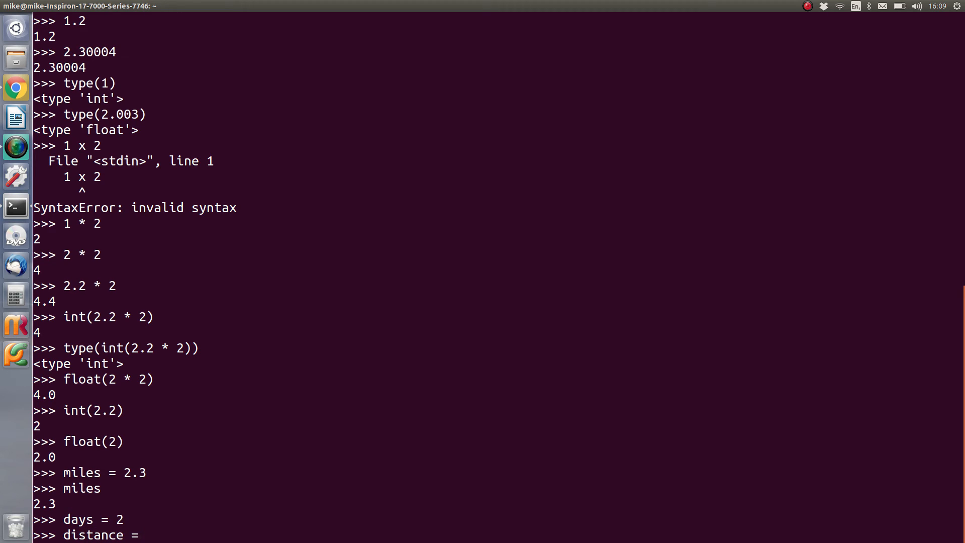
pyautogui.write('miles *')
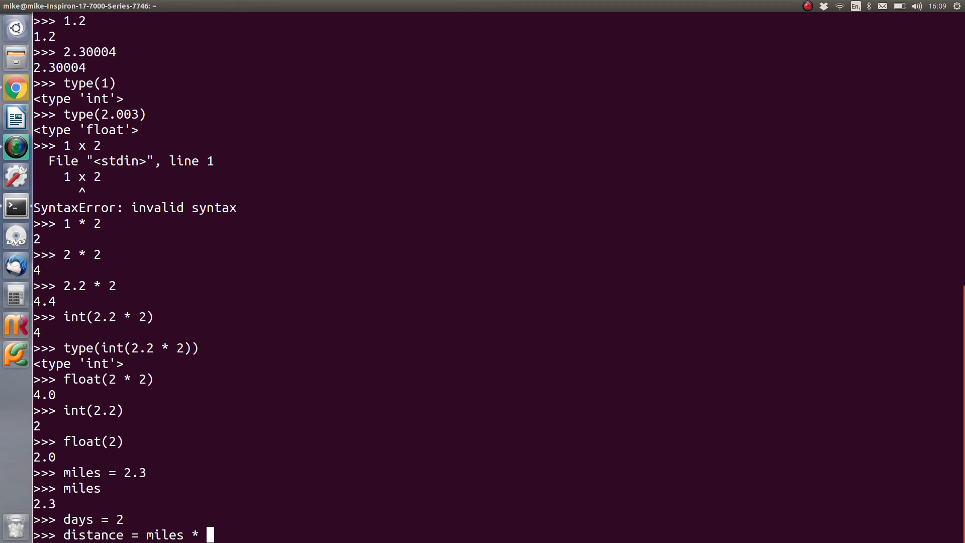
pyautogui.write('days')
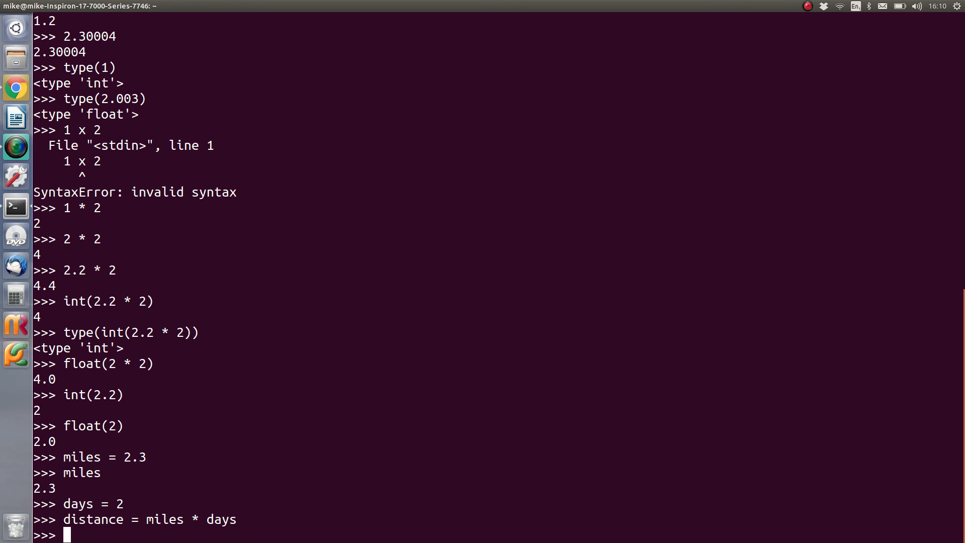
pyautogui.write('distan')
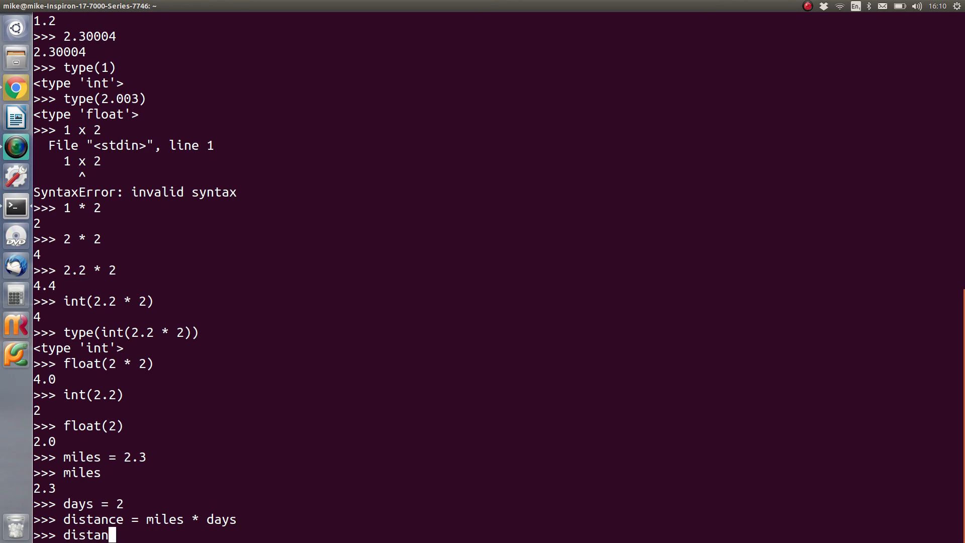
pyautogui.write('ce')
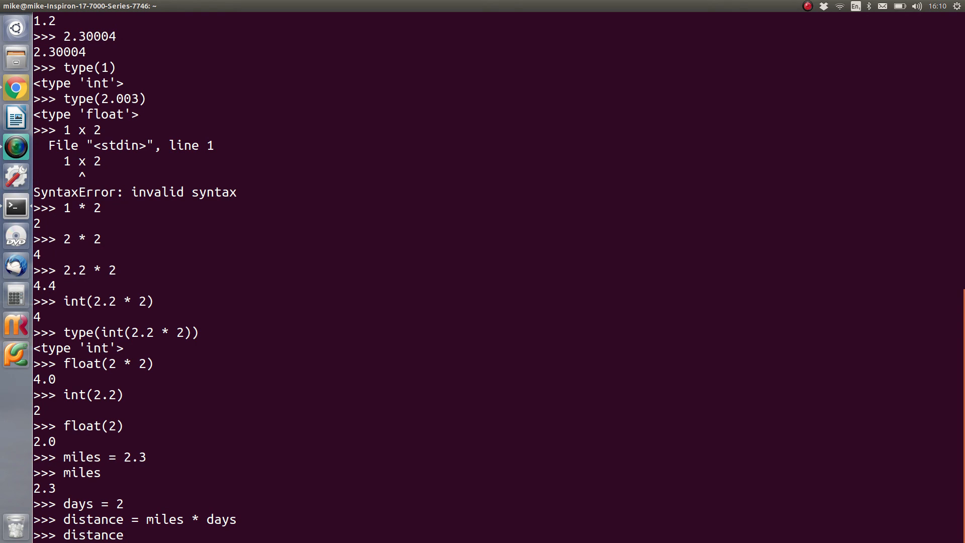